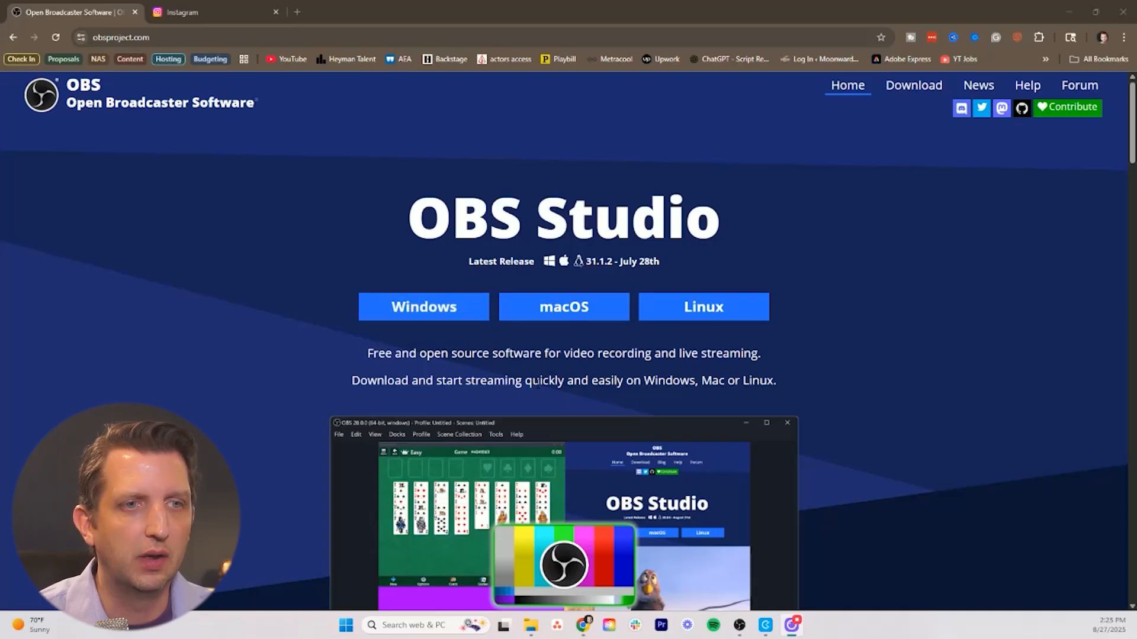
pyautogui.moveTo(739, 625)
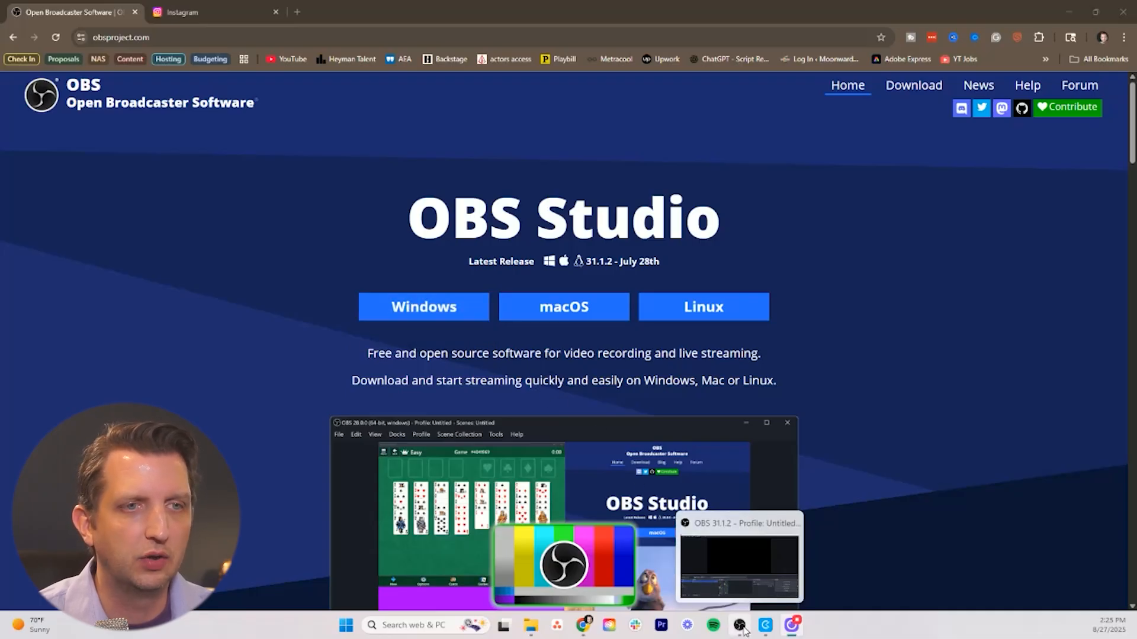
# Bring the open OBS Studio window to the front from the taskbar.
pyautogui.click(738, 625)
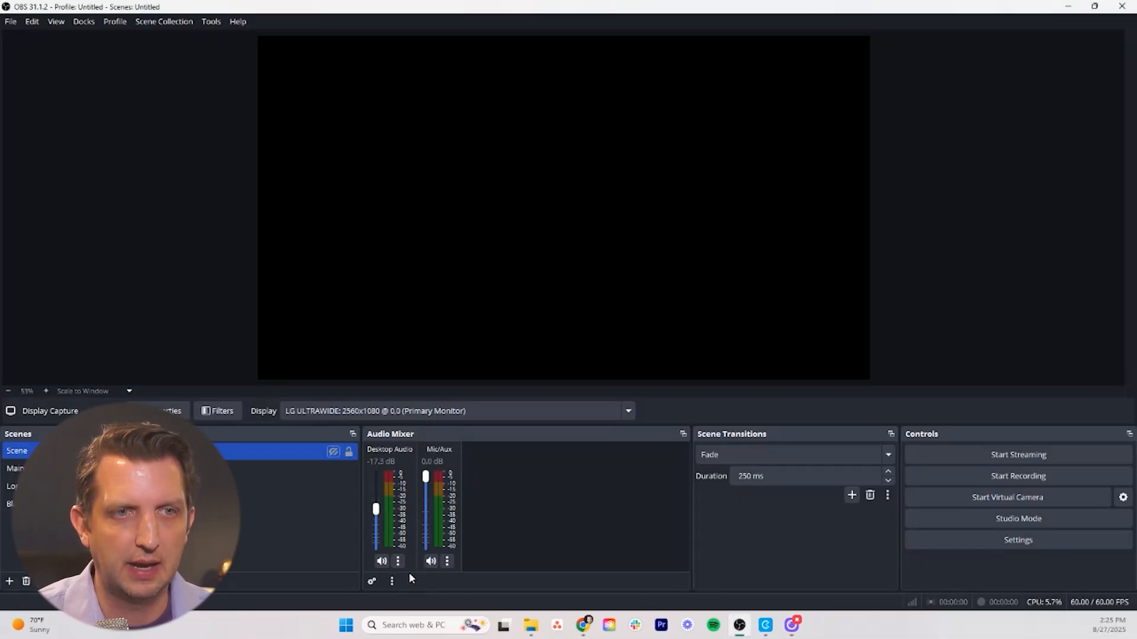
pyautogui.moveTo(632, 510)
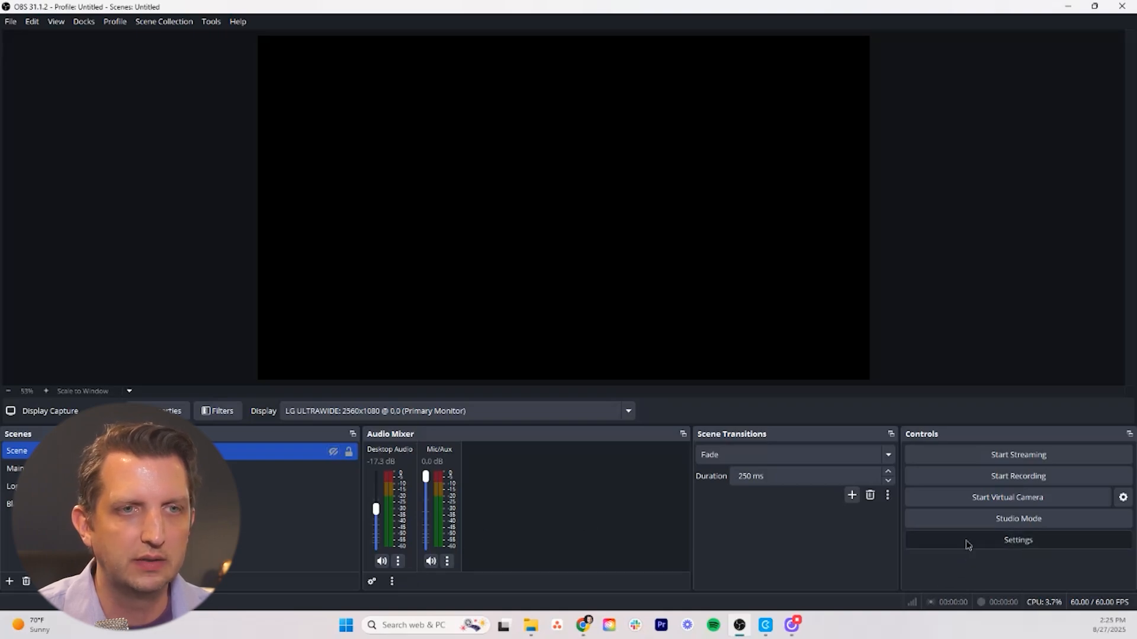
# In Video settings, set Base (Canvas) and Output (Scaled) resolutions to 720x1280.
pyautogui.click(1016, 539)
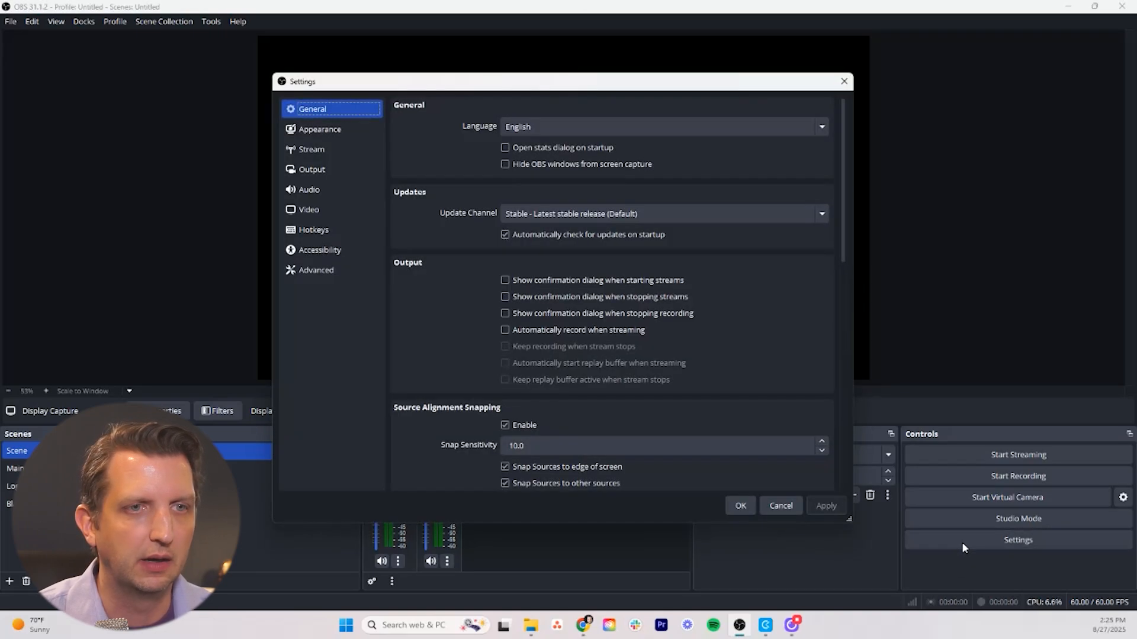
pyautogui.click(314, 229)
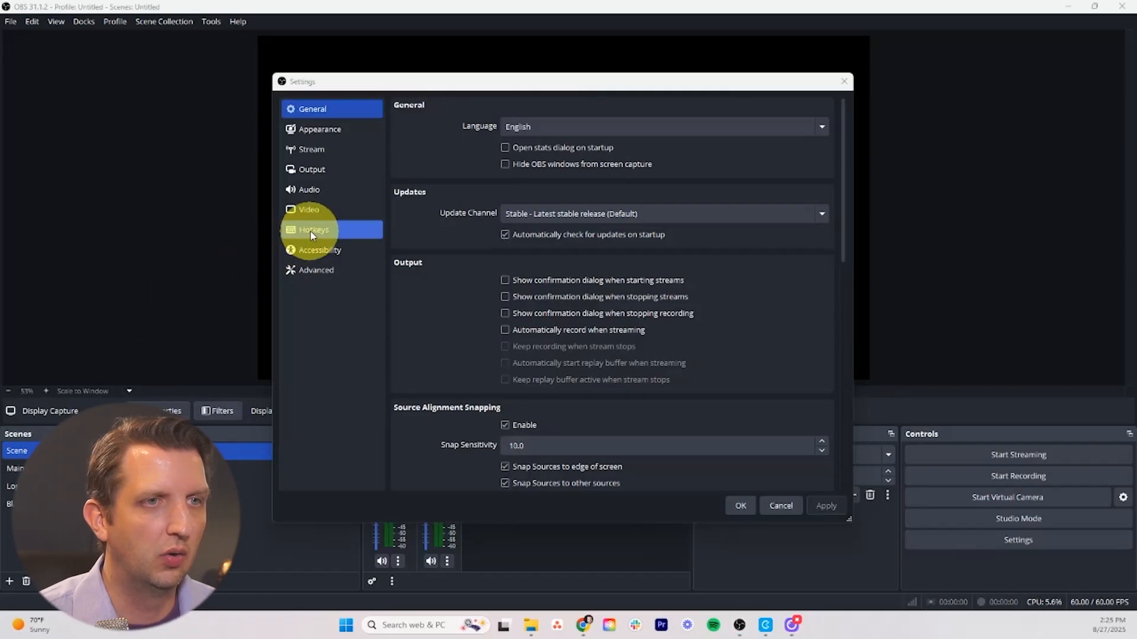
pyautogui.click(309, 210)
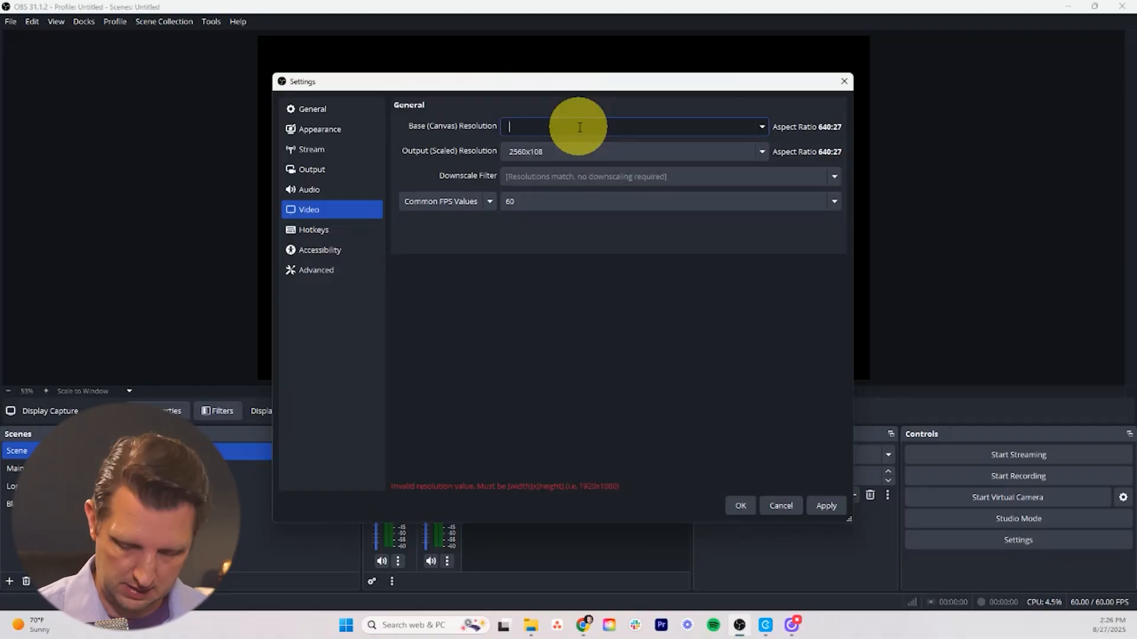
pyautogui.write('720')
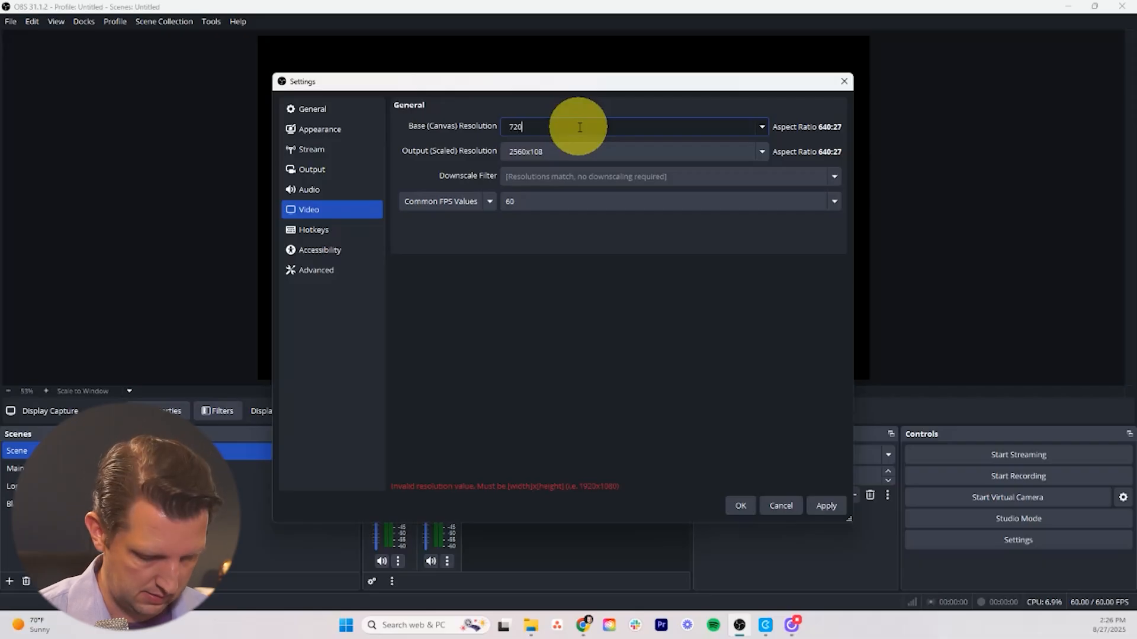
pyautogui.write('x1280')
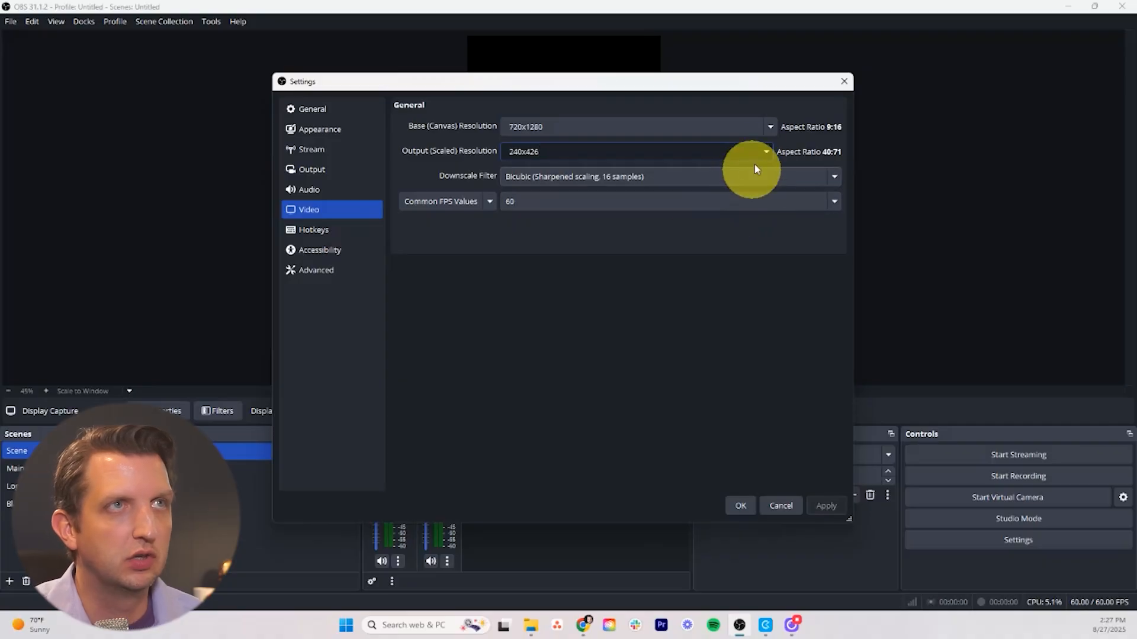
pyautogui.click(765, 151)
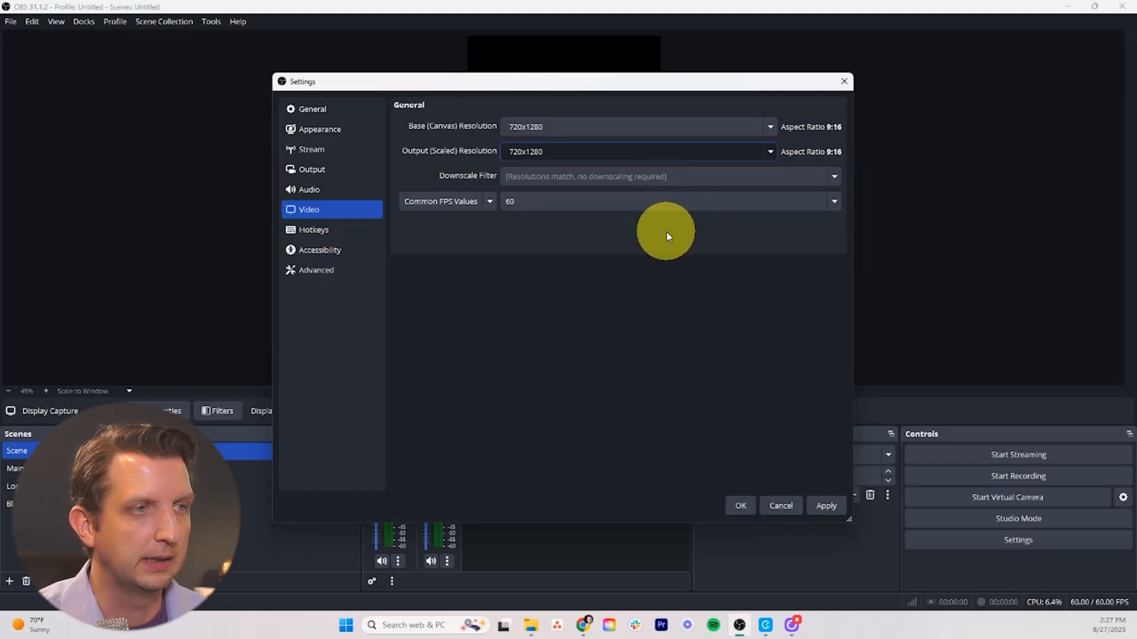
pyautogui.moveTo(439, 227)
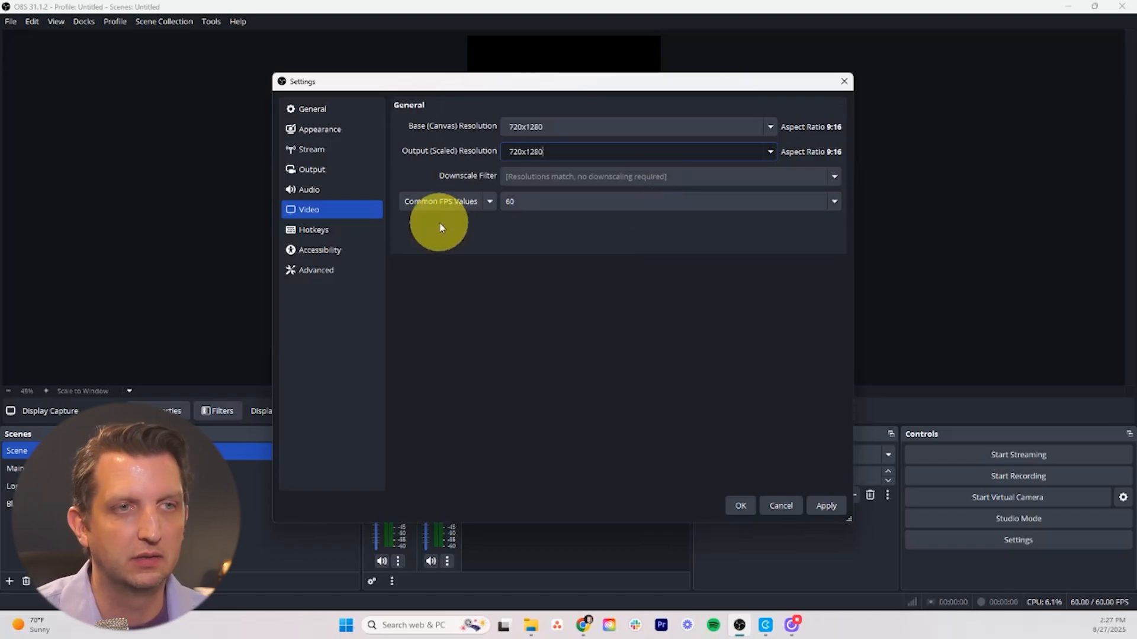
pyautogui.moveTo(544, 220)
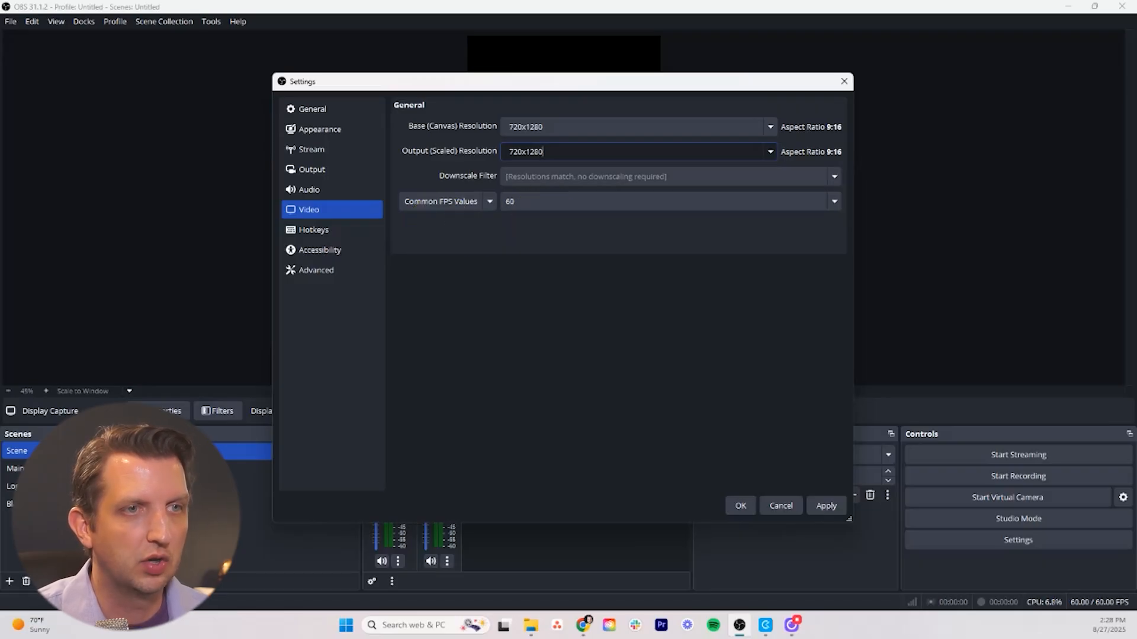
# Set the Audio sample rate to 44.1 kHz, then view the Output page.
pyautogui.click(309, 190)
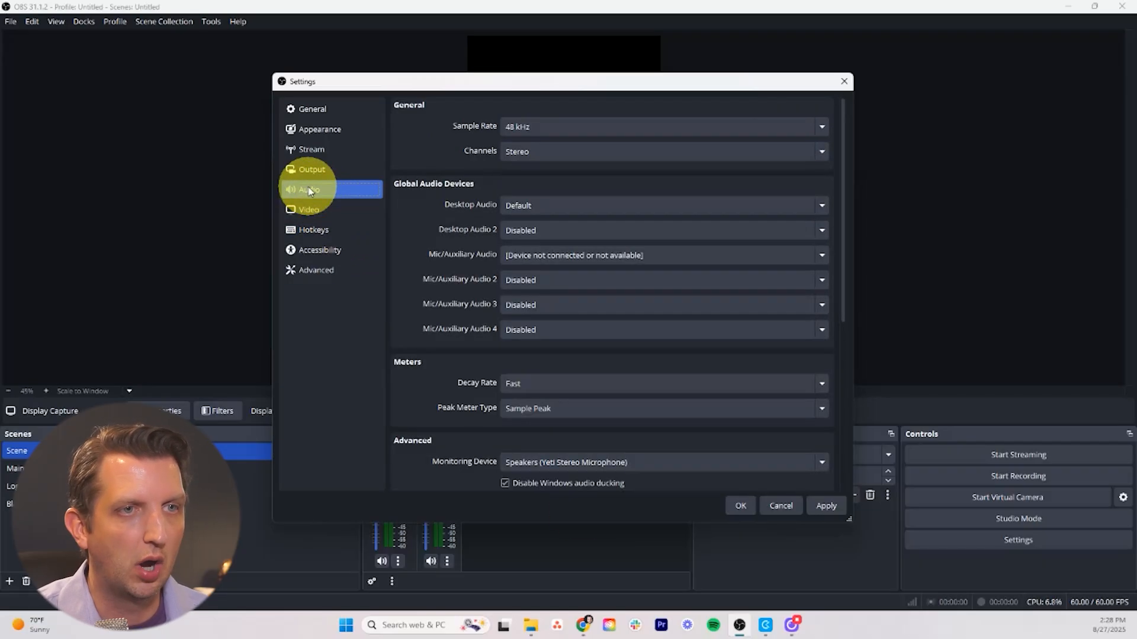
pyautogui.click(661, 126)
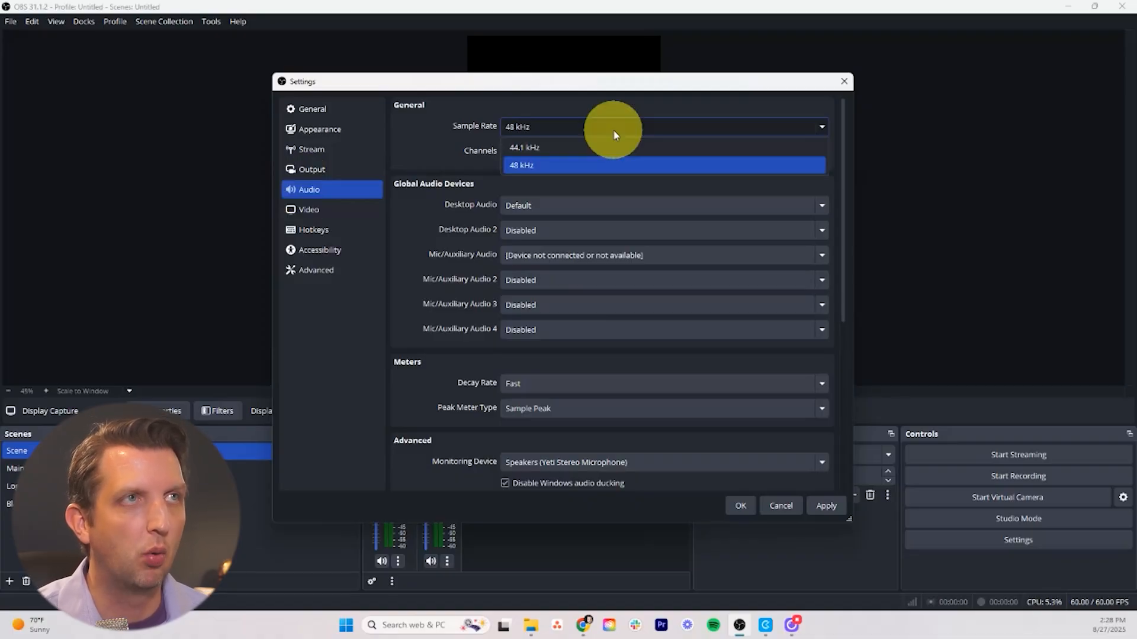
pyautogui.click(524, 148)
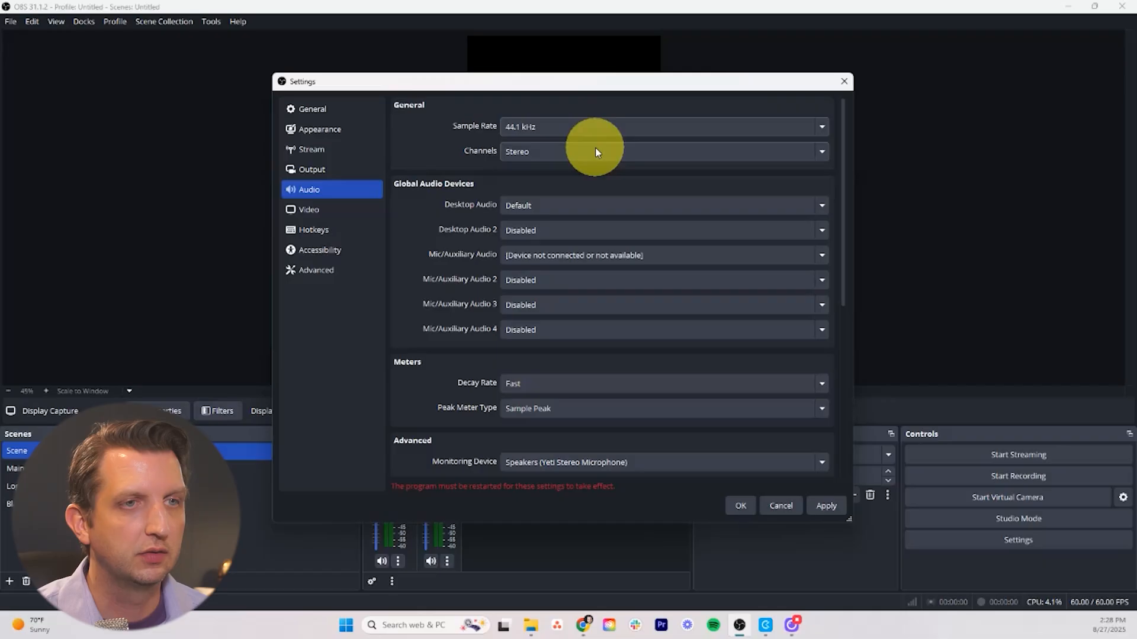
pyautogui.click(311, 168)
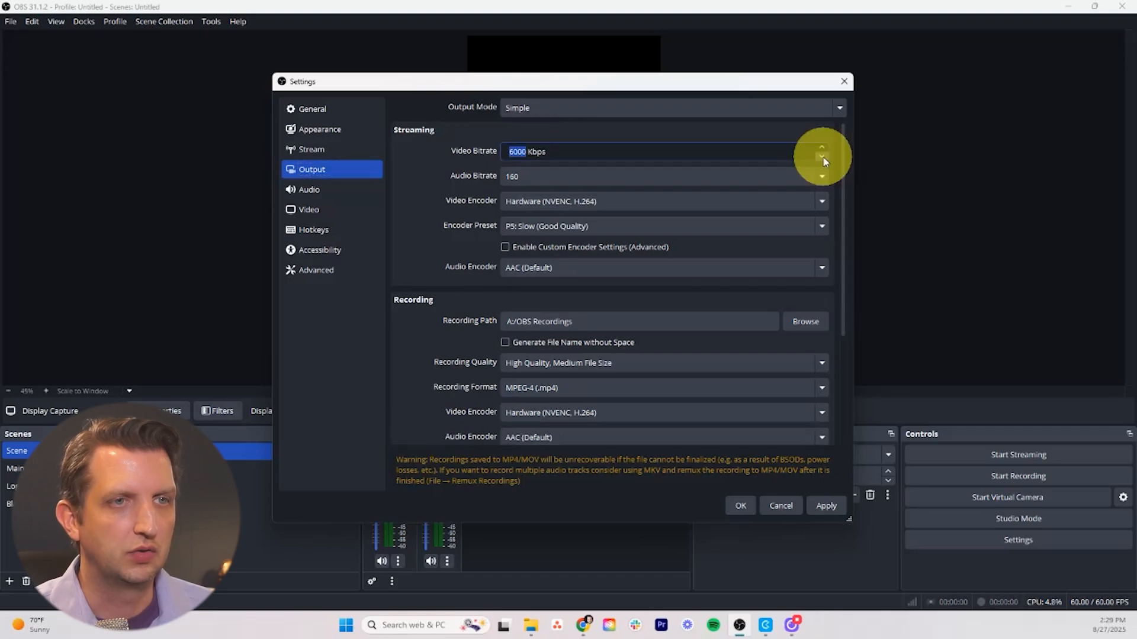
pyautogui.moveTo(736, 174)
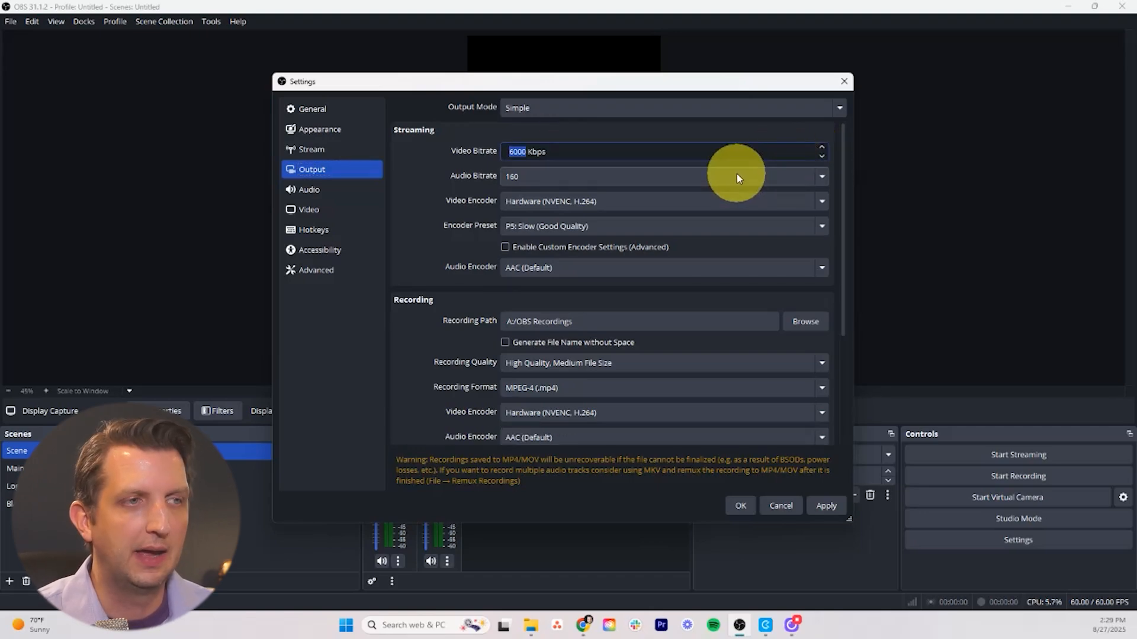
pyautogui.moveTo(743, 190)
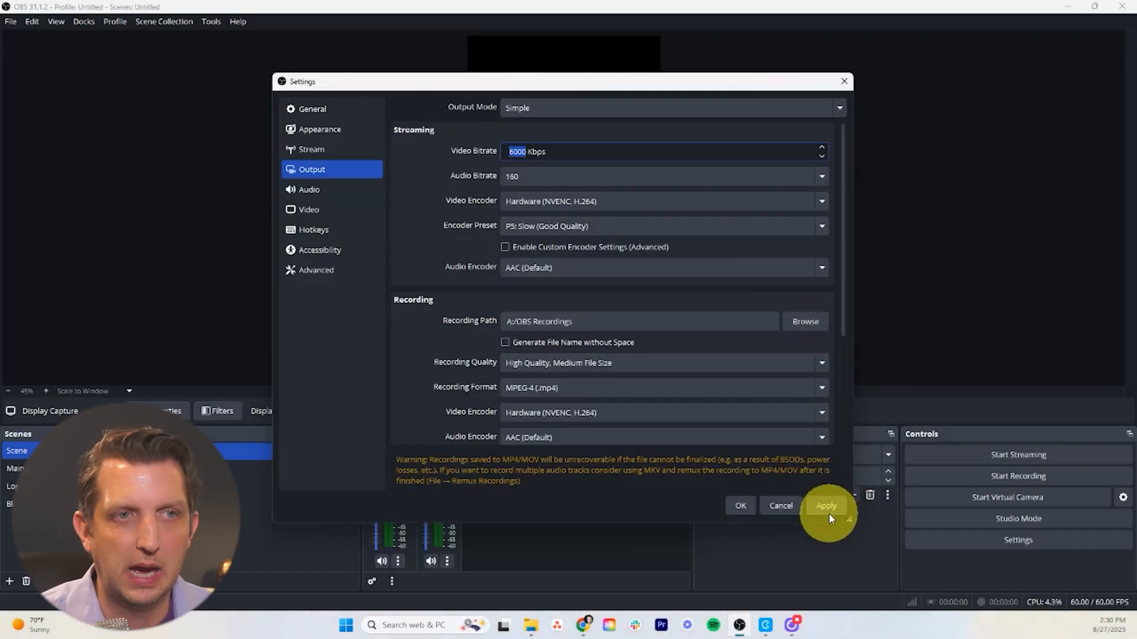
# Apply the video, audio and output settings and restart OBS Studio.
pyautogui.click(826, 505)
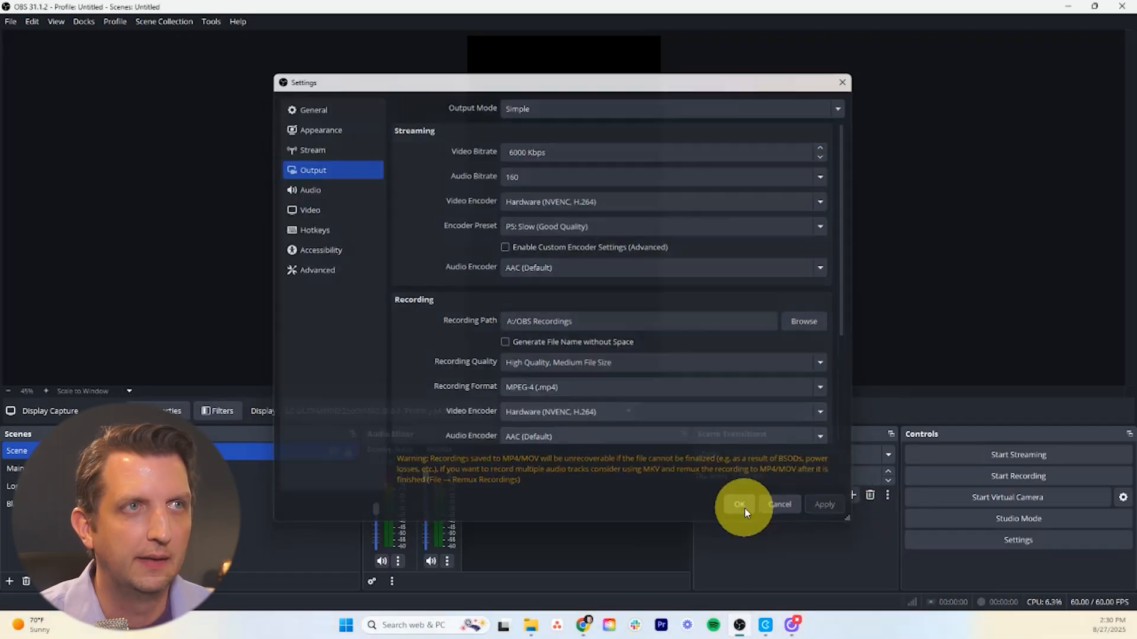
pyautogui.click(739, 504)
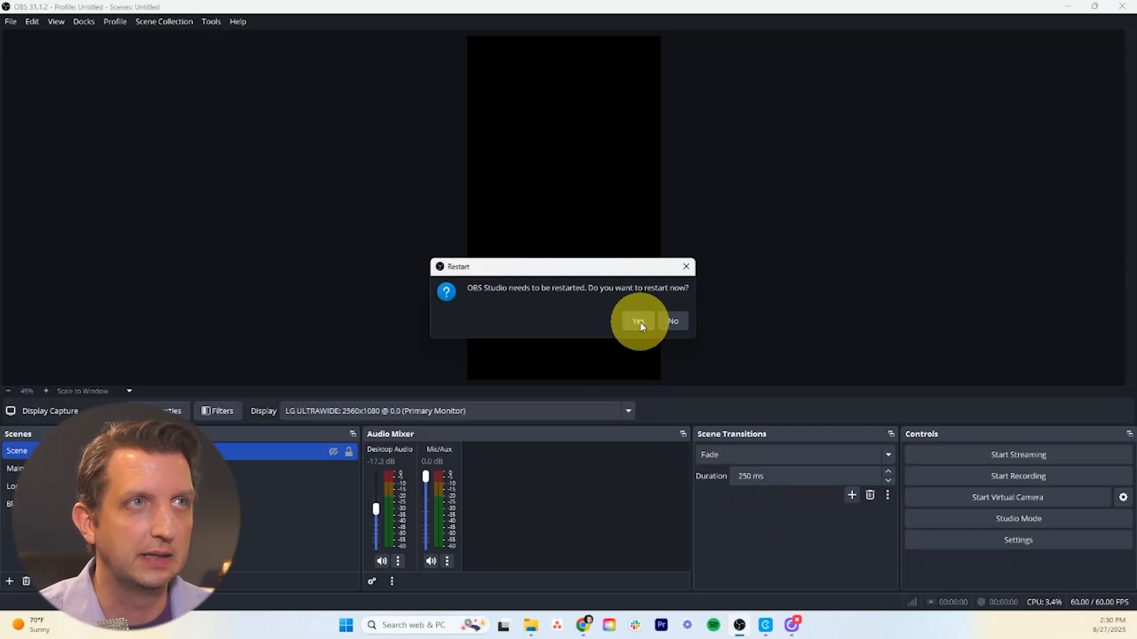
pyautogui.click(671, 321)
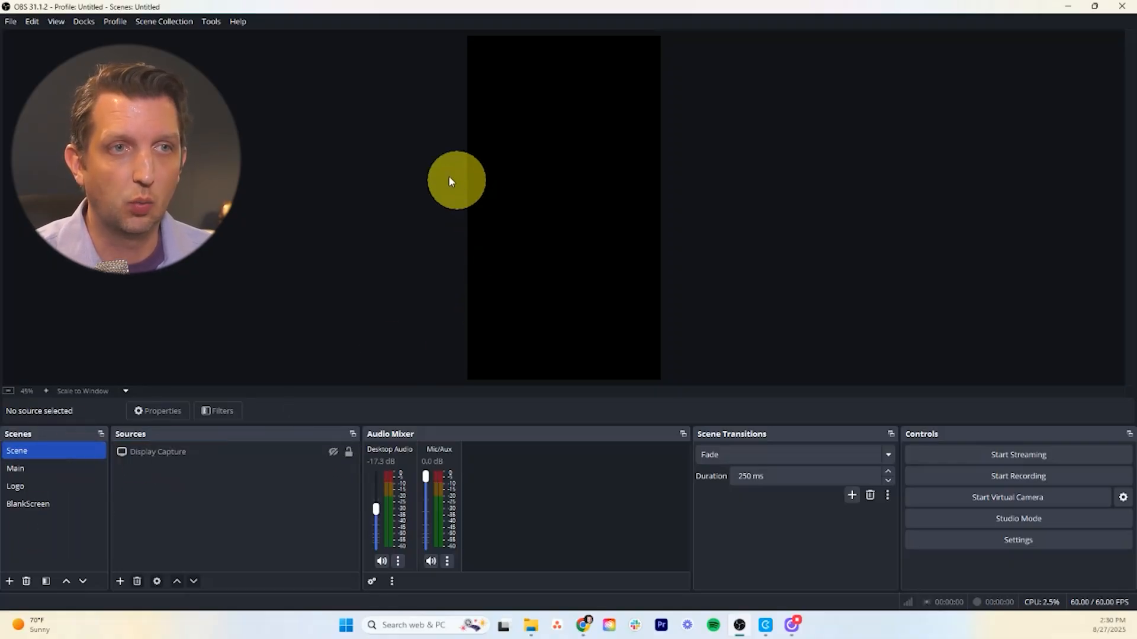
pyautogui.moveTo(475, 247)
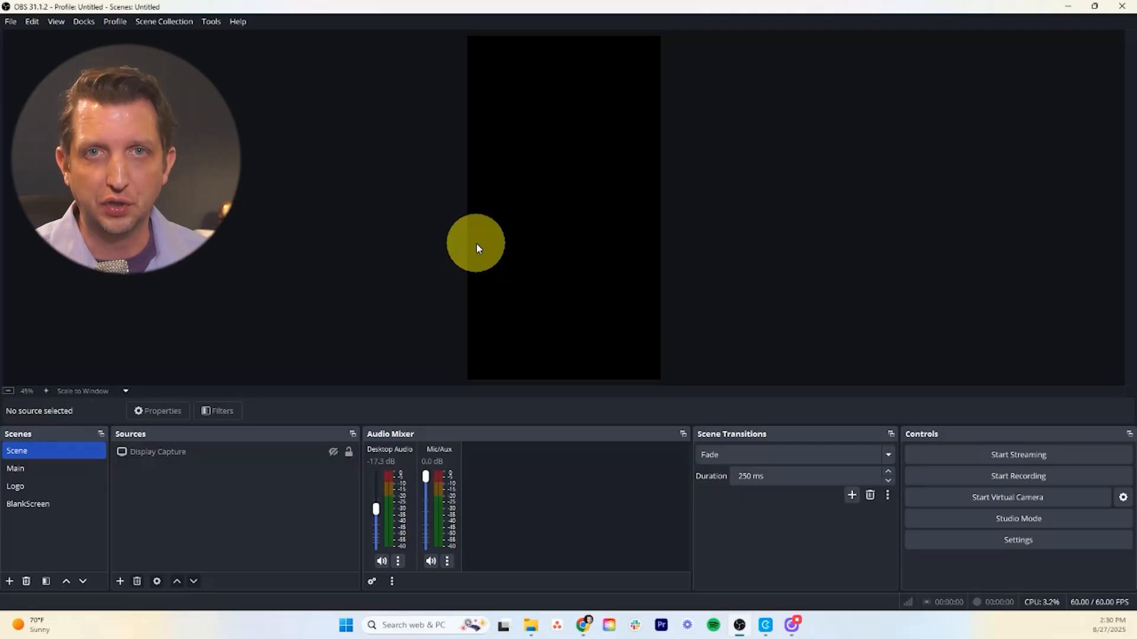
# Open the Add Source menu from the Sources dock.
pyautogui.click(181, 452)
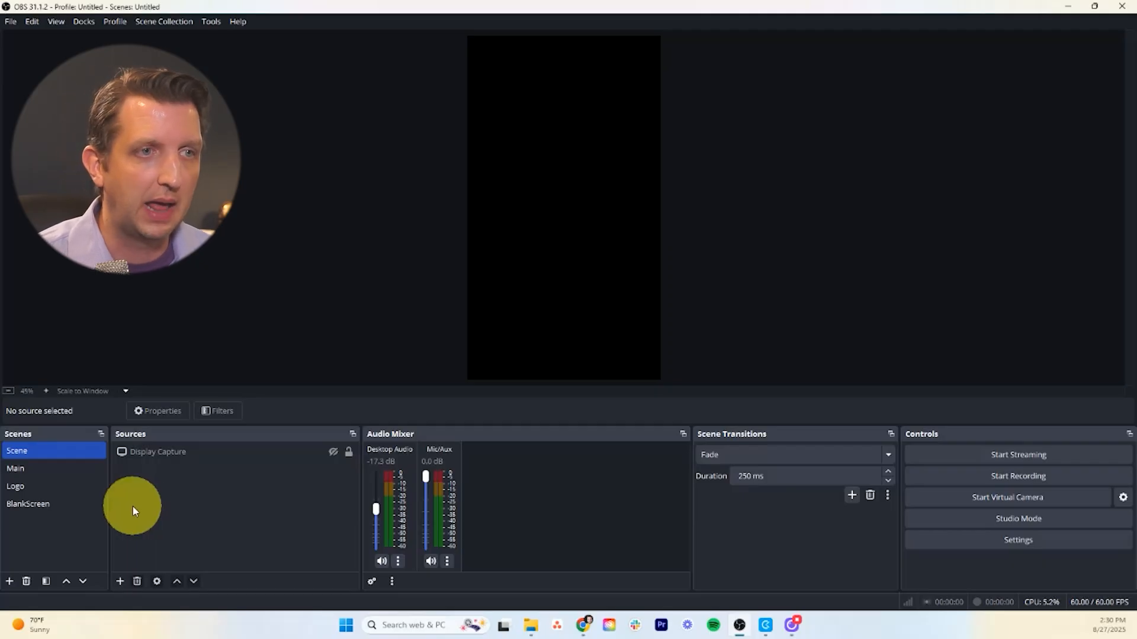
pyautogui.click(15, 485)
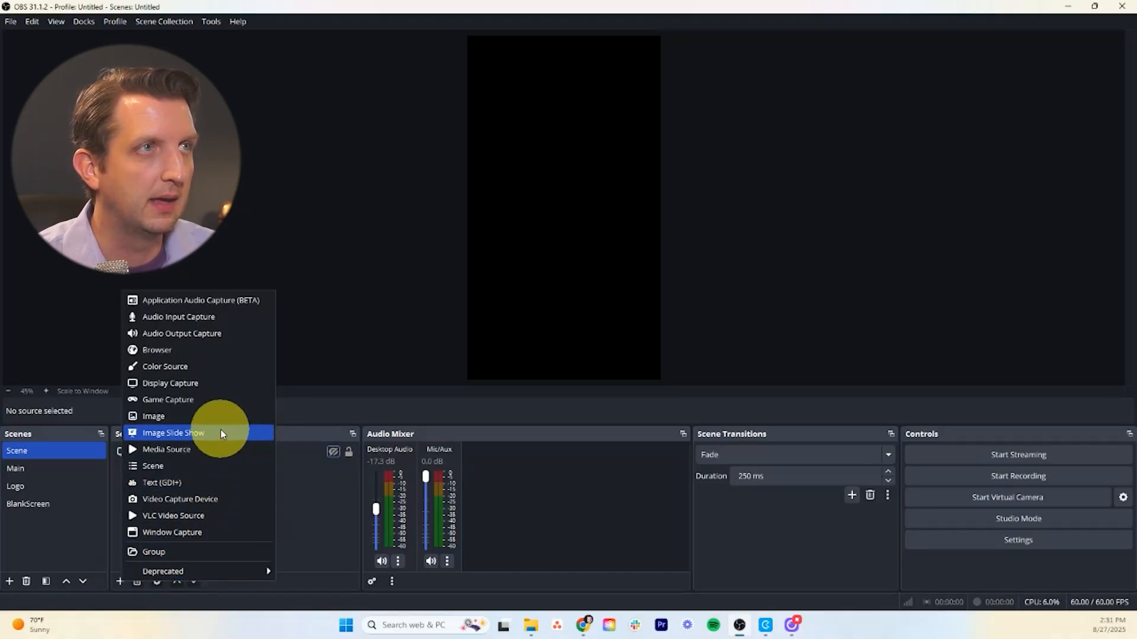
# Add an HD Pro Webcam C920 Video Capture Device and stretch it to fill the canvas.
pyautogui.click(179, 499)
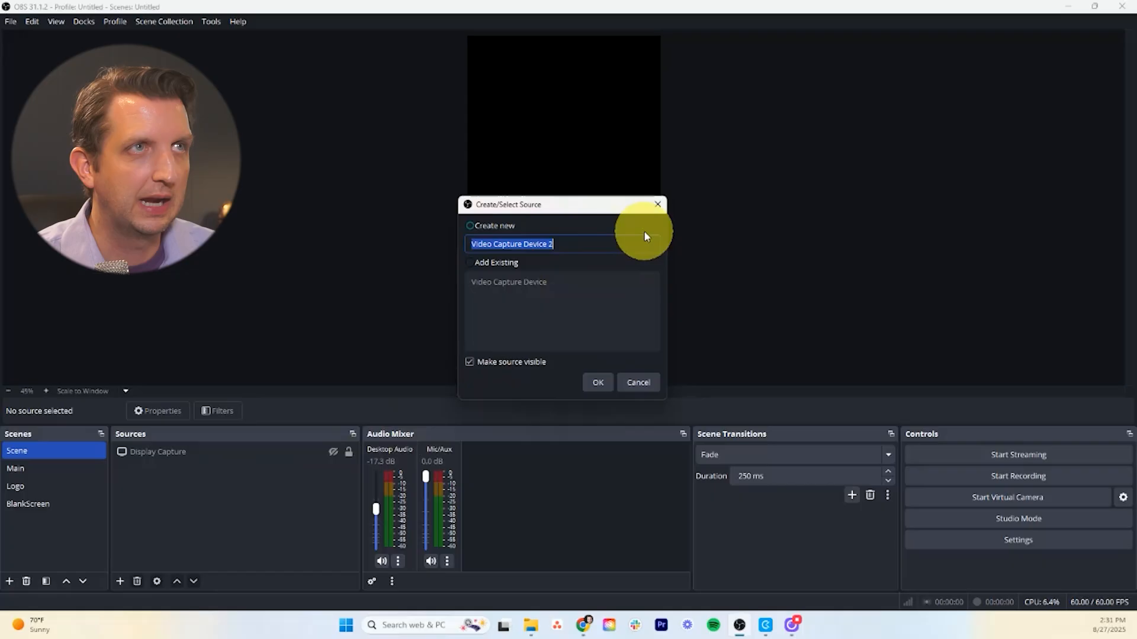
pyautogui.click(597, 381)
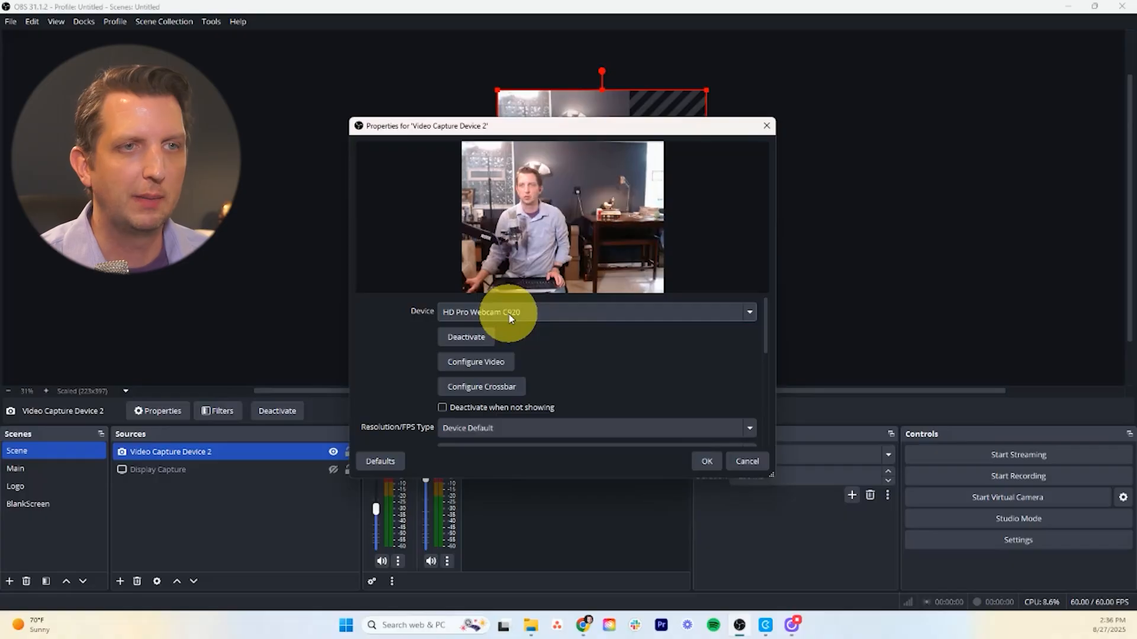
pyautogui.click(705, 461)
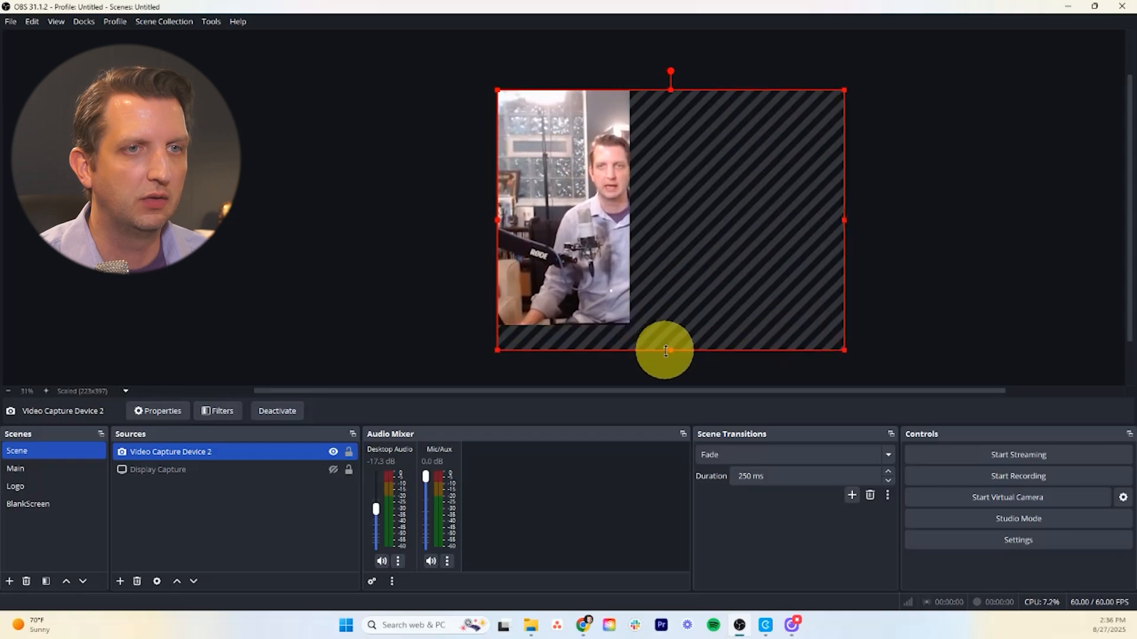
pyautogui.moveTo(666, 350); pyautogui.dragTo(584, 303)
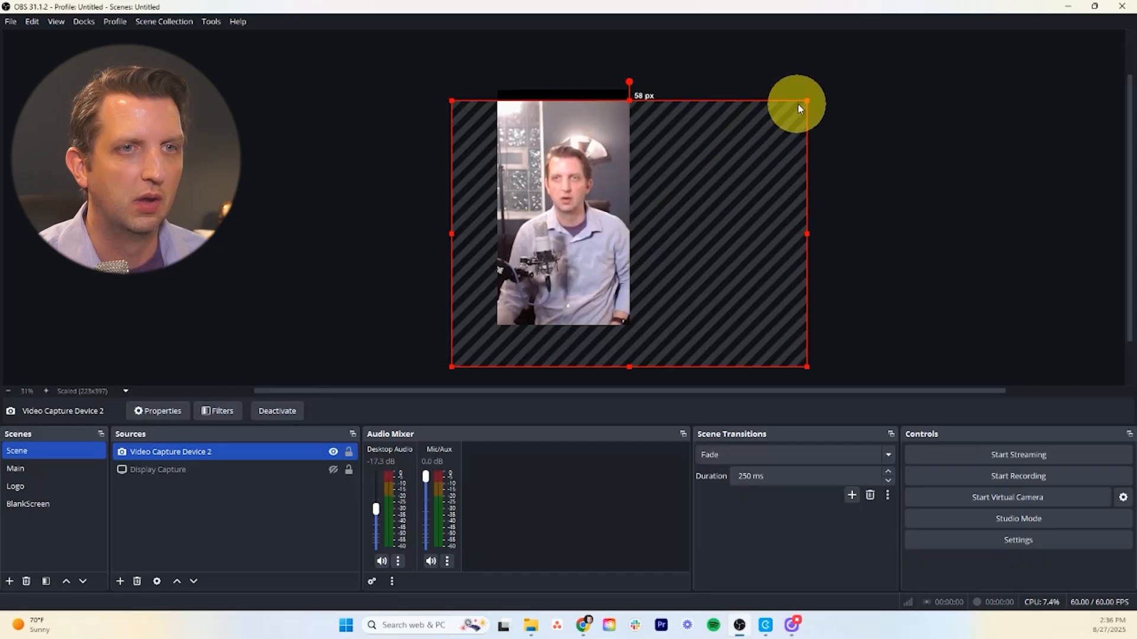
pyautogui.moveTo(797, 101); pyautogui.dragTo(881, 64)
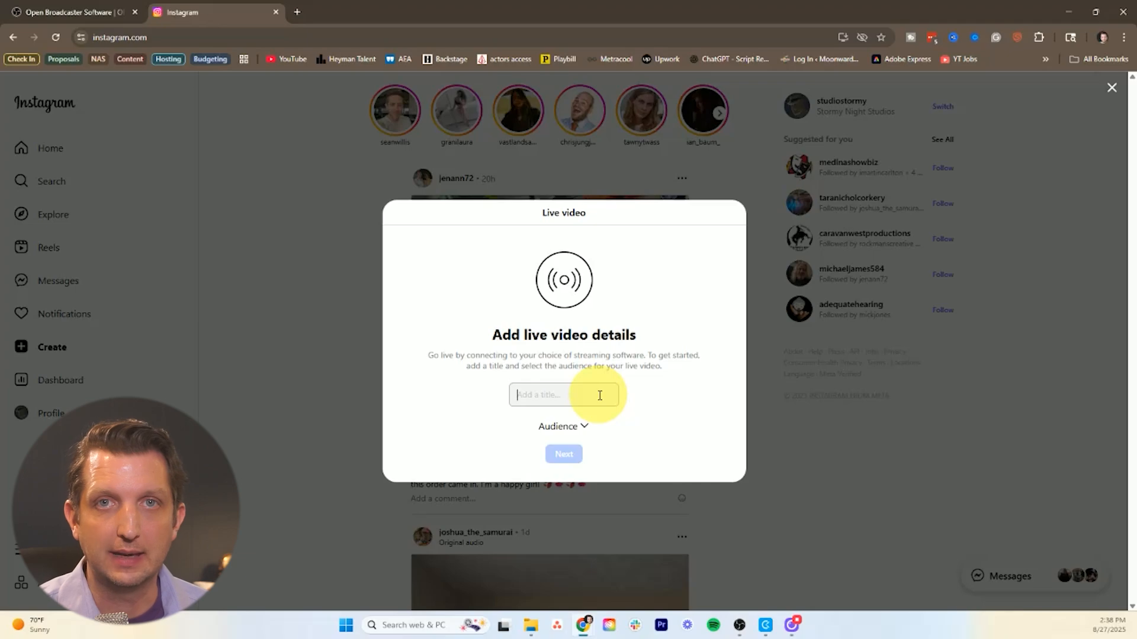
# Title the Instagram live video 'How to go Live', choose Practice audience, and continue.
pyautogui.write('How to go Live')
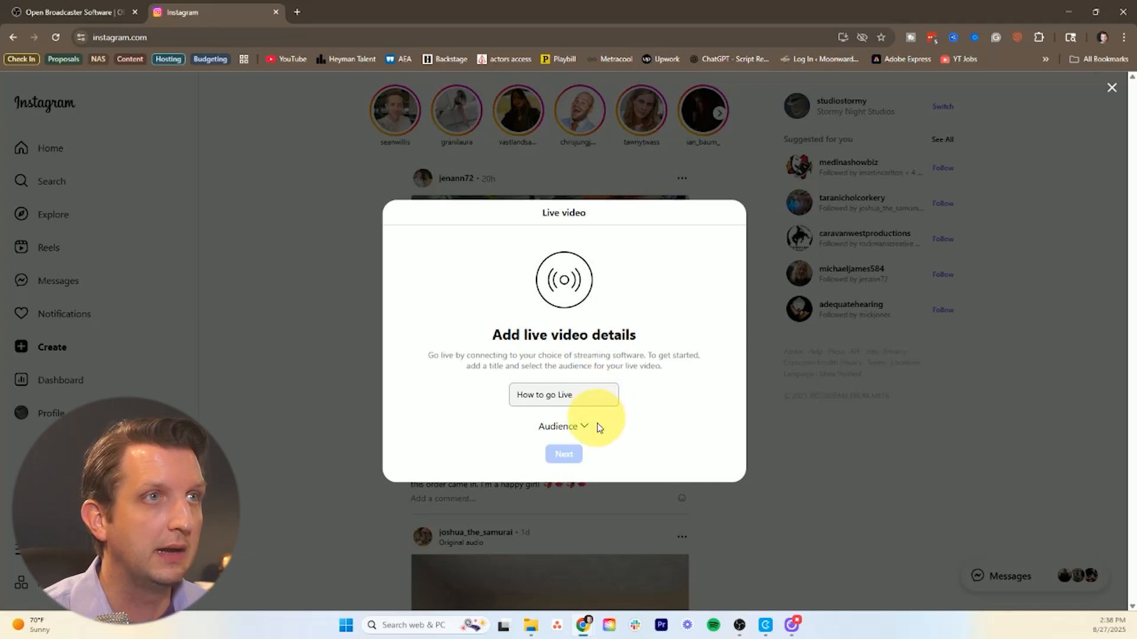
pyautogui.click(563, 426)
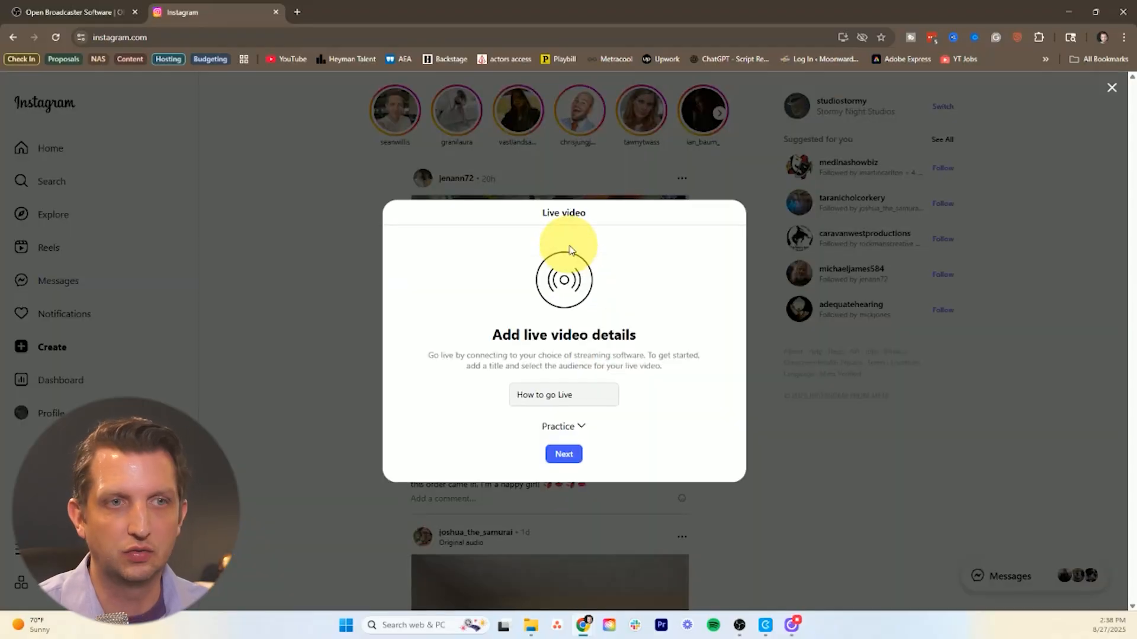
pyautogui.moveTo(595, 362)
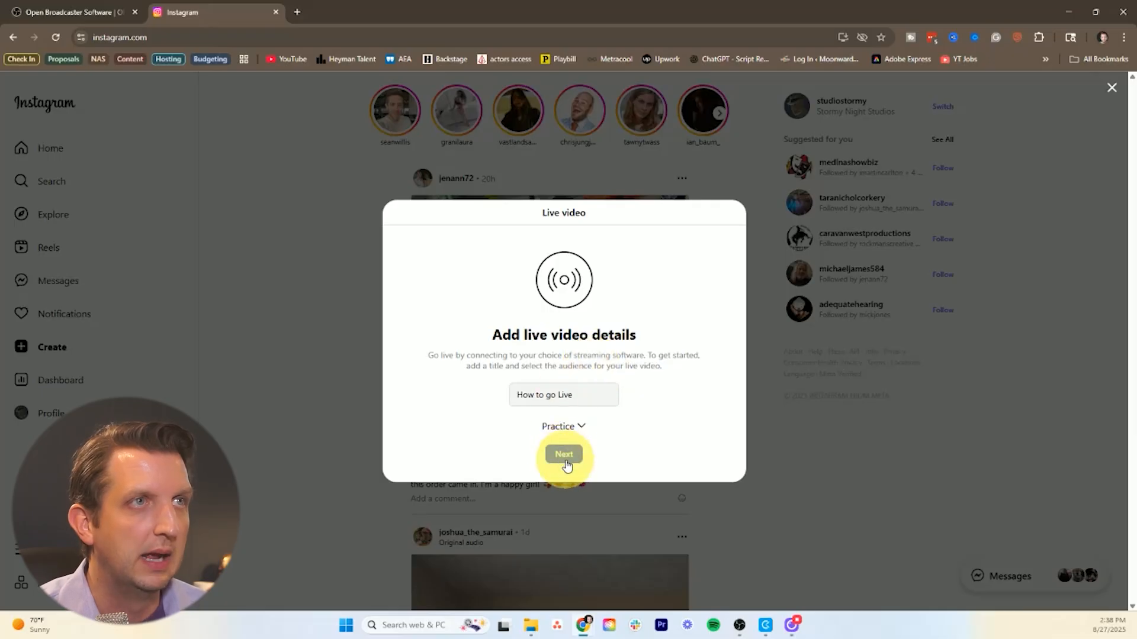
pyautogui.click(563, 455)
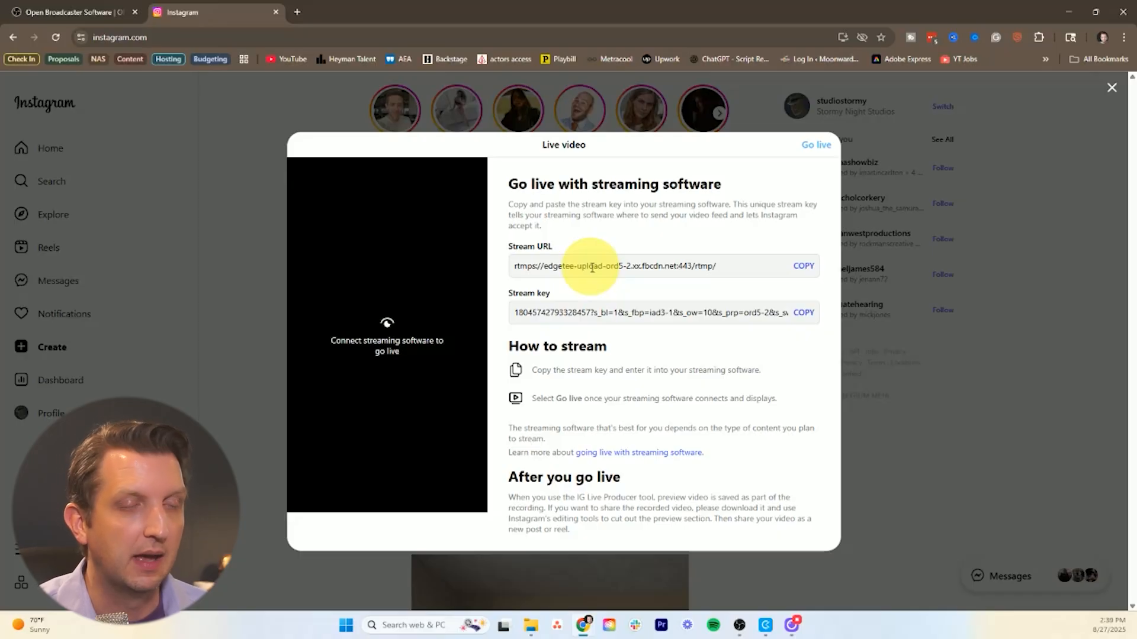
# Copy Instagram's stream URL and switch back to OBS Studio.
pyautogui.click(803, 266)
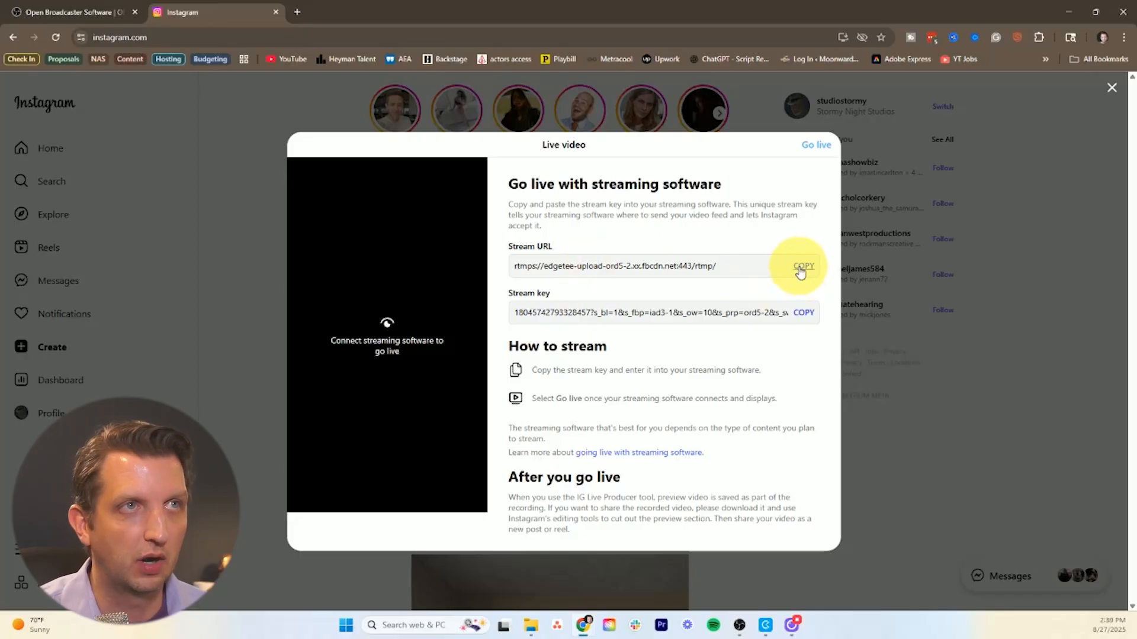
pyautogui.click(804, 266)
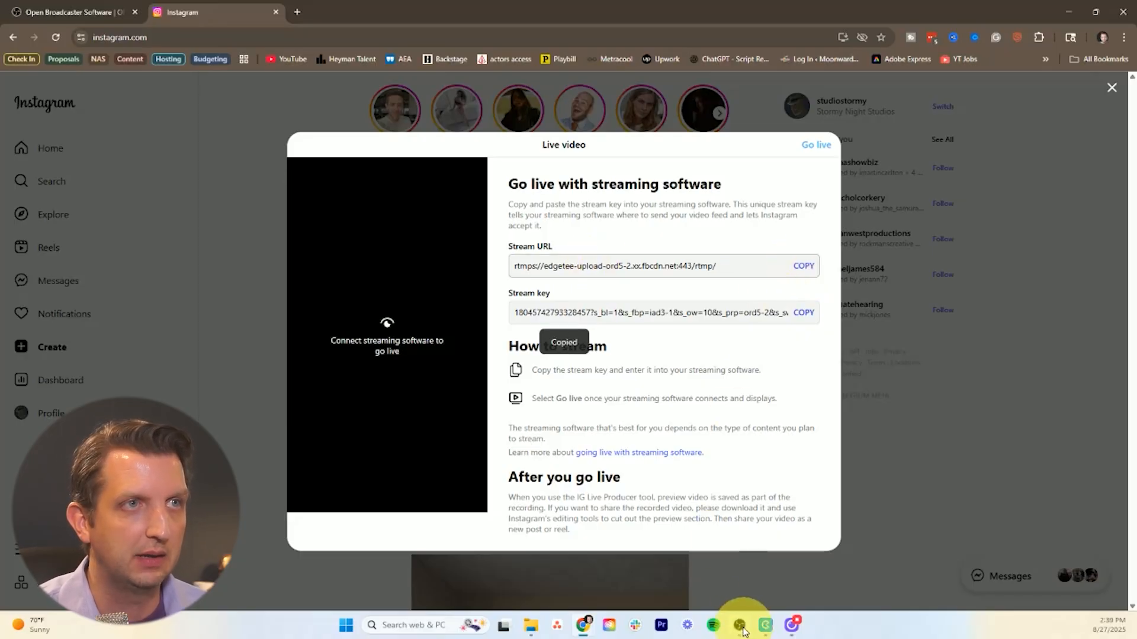
pyautogui.click(739, 625)
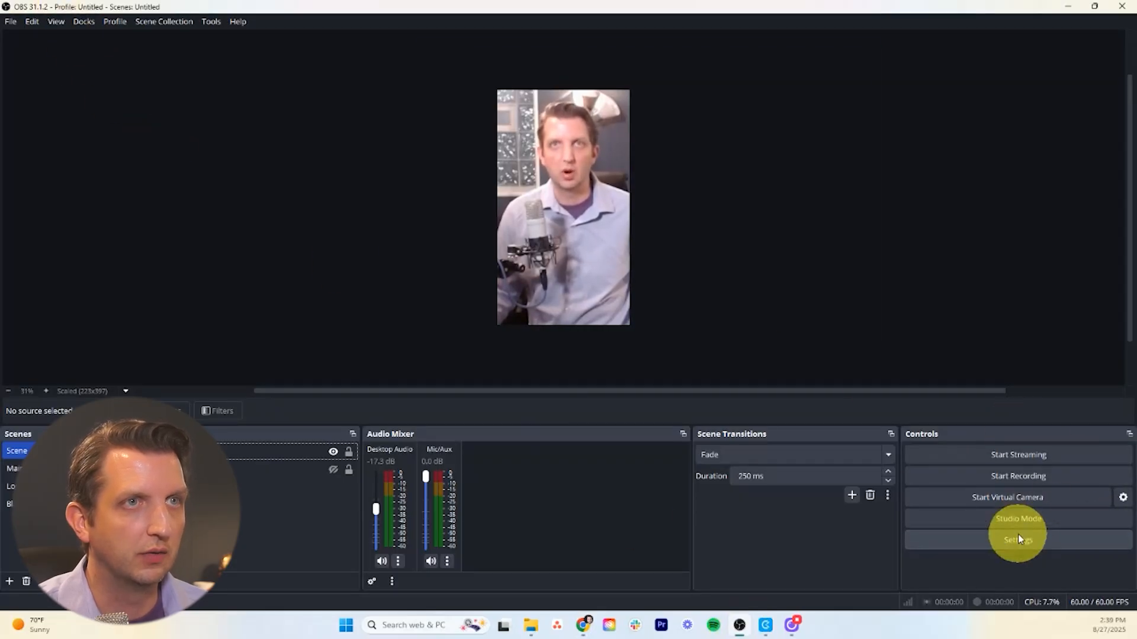
# Enter the custom server rtmps://edgetee-upload-ord5-2.xx.fbcdn.net:443/rtmp/ and Instagram's stream key.
pyautogui.click(1017, 539)
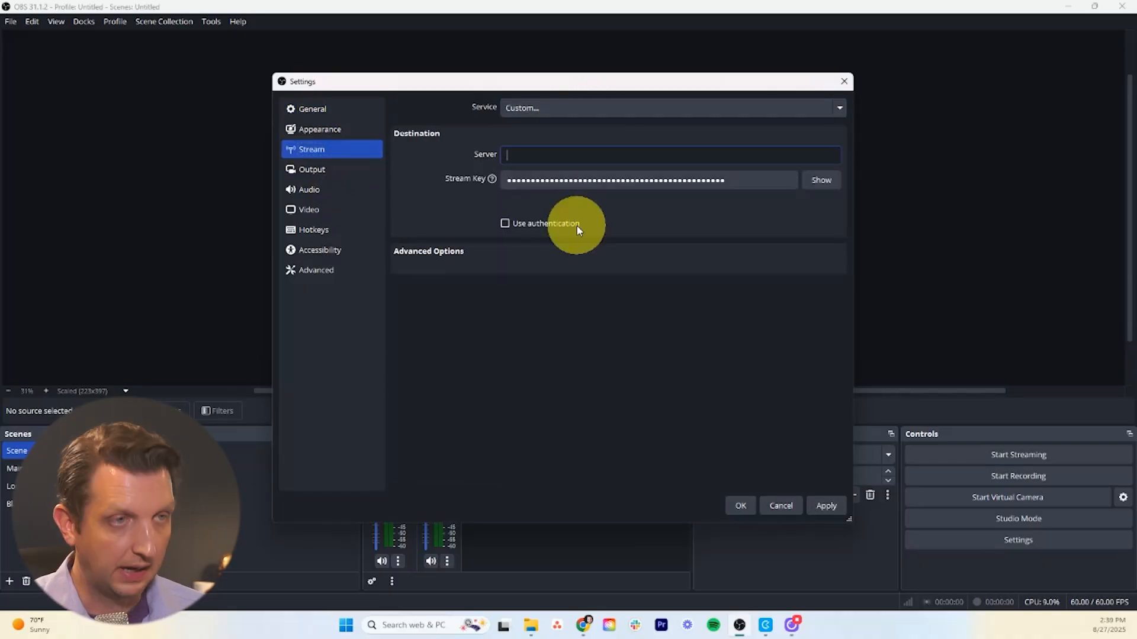
pyautogui.write('rtmps://edgetee-upload-ord5-2.xx.fbcdn.net:443/rtmp/')
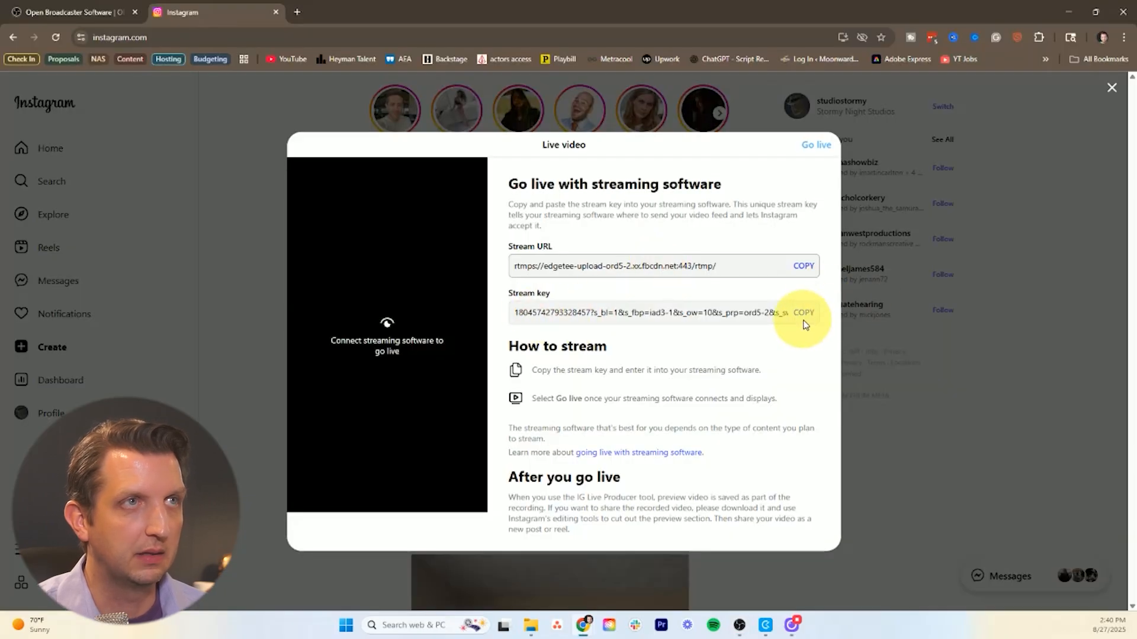
pyautogui.click(802, 313)
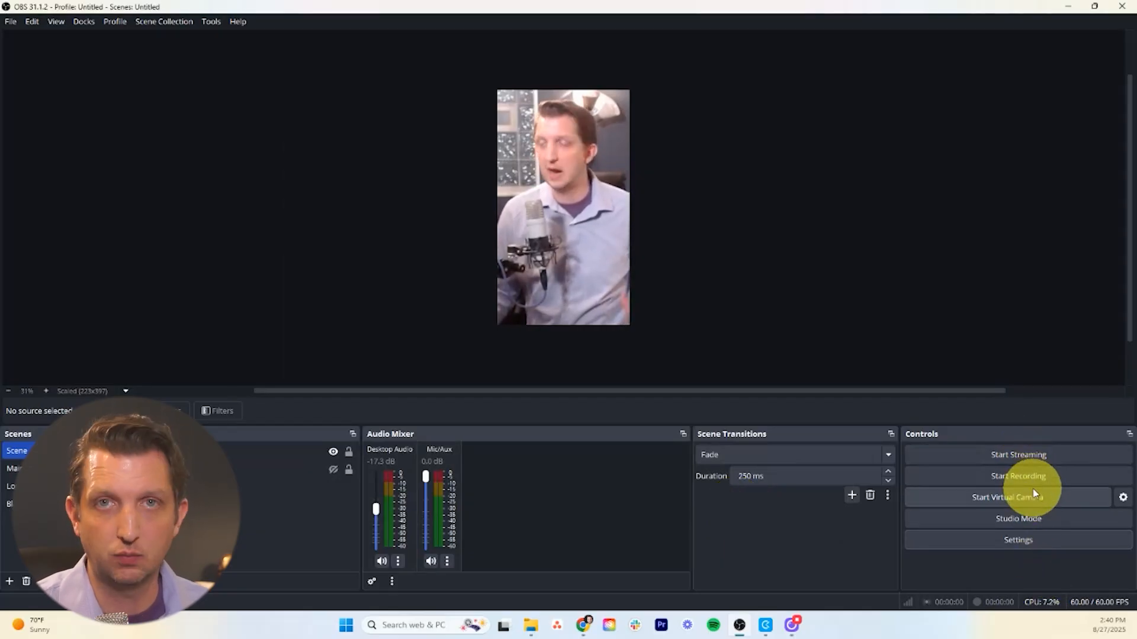
# Start streaming the webcam feed to Instagram.
pyautogui.click(1017, 455)
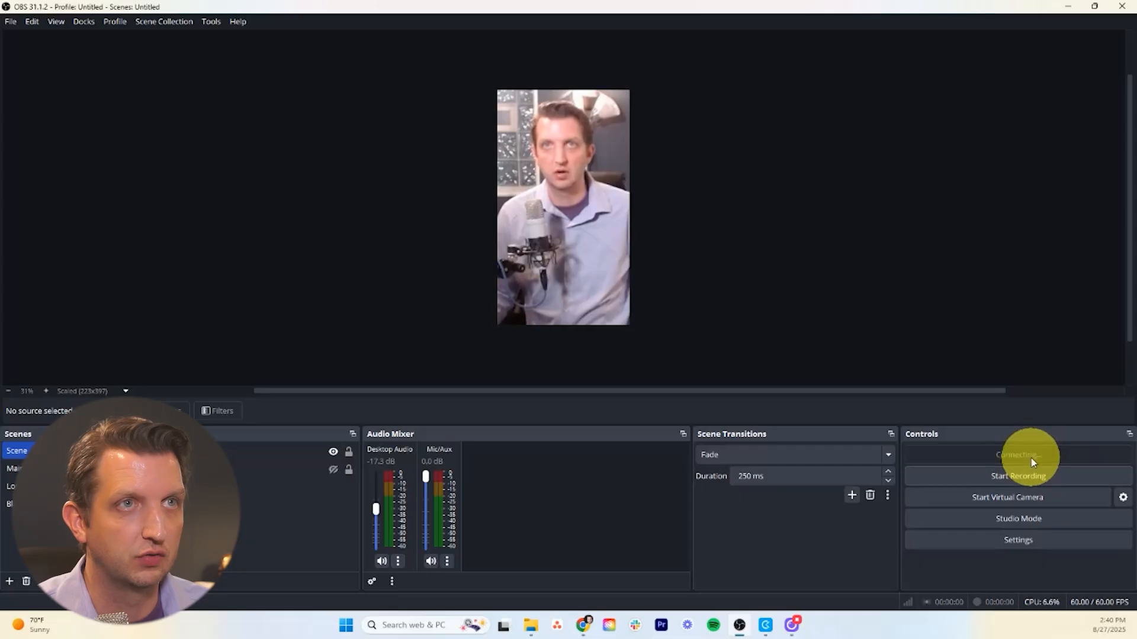
pyautogui.click(1017, 454)
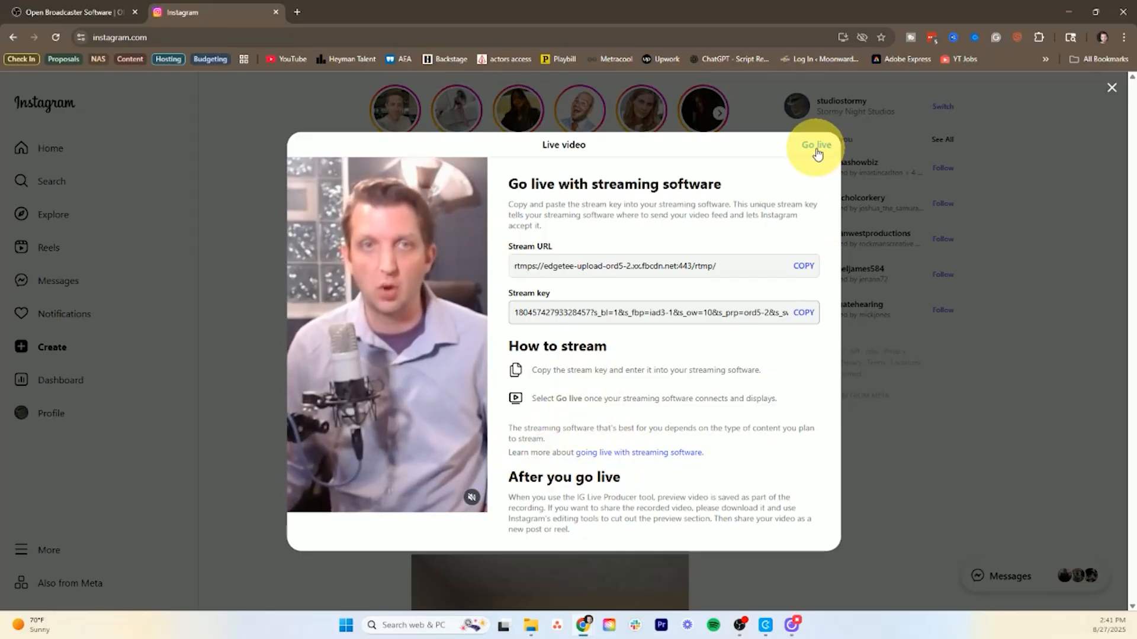
# Broadcast the webcam feed live on Instagram, end the live video, and return to OBS.
pyautogui.click(816, 145)
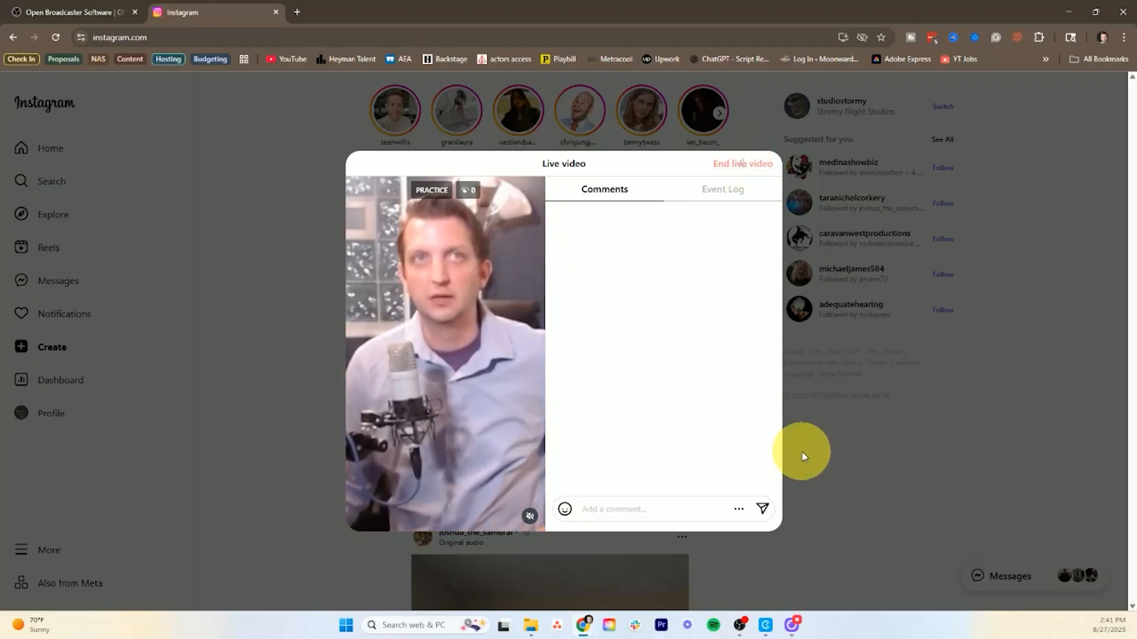
pyautogui.click(742, 163)
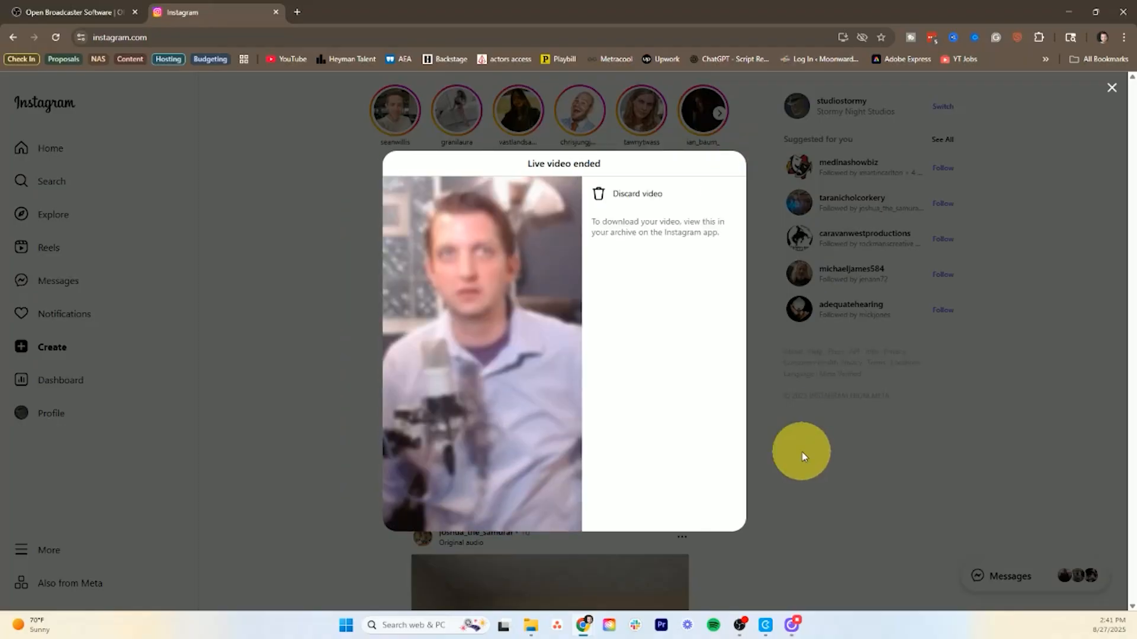
pyautogui.moveTo(733, 625)
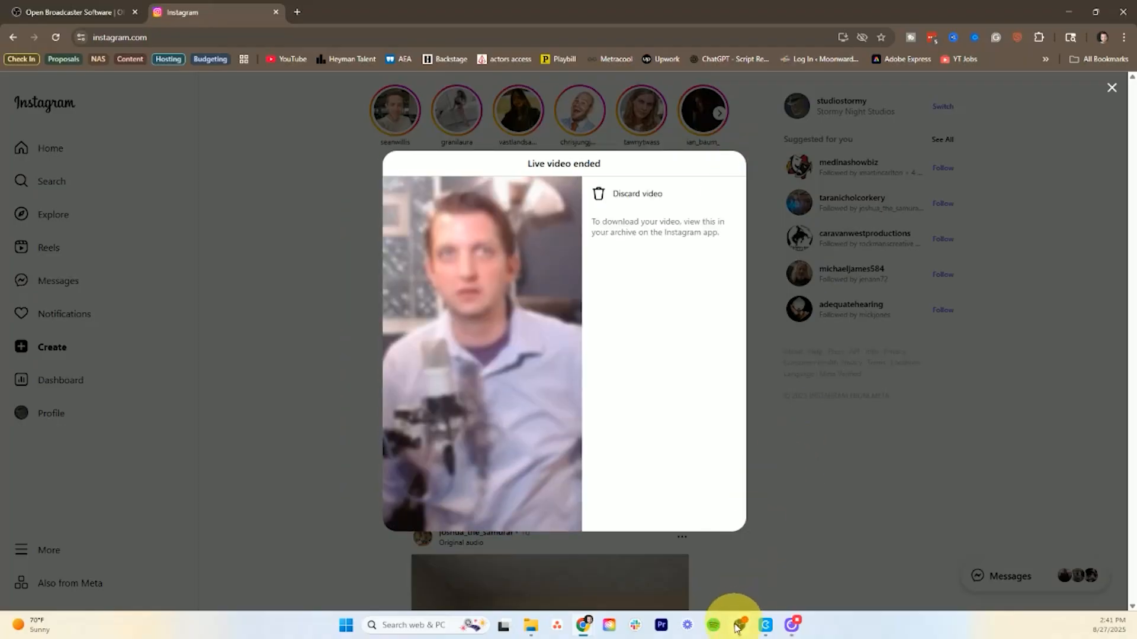
pyautogui.click(738, 625)
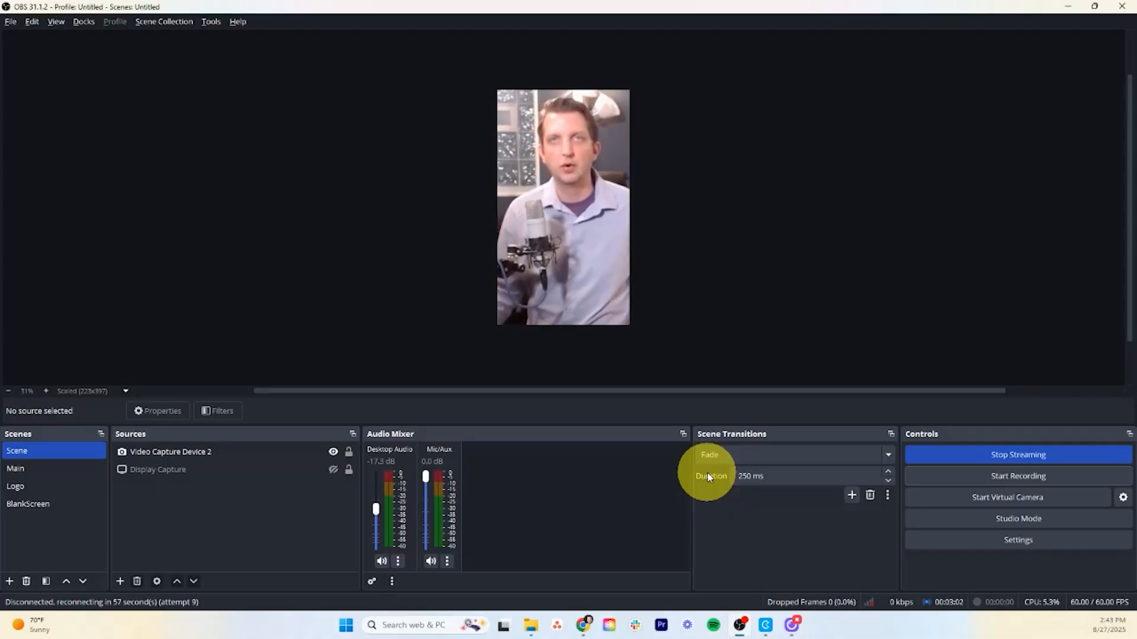
# Stop the OBS stream that is repeatedly reconnecting to Instagram.
pyautogui.click(1017, 454)
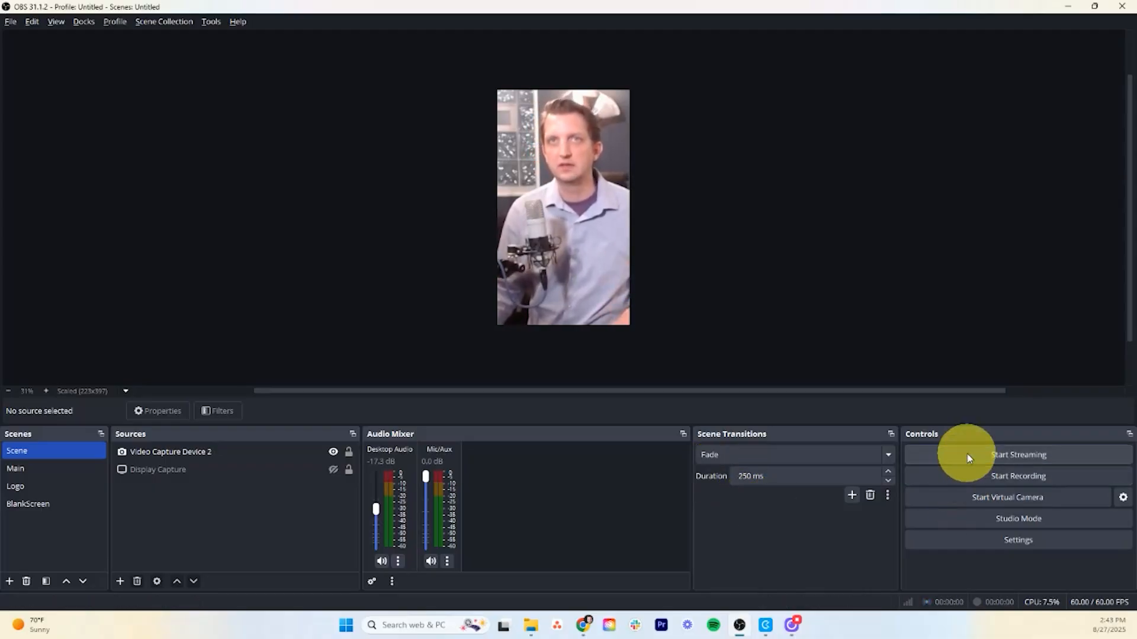